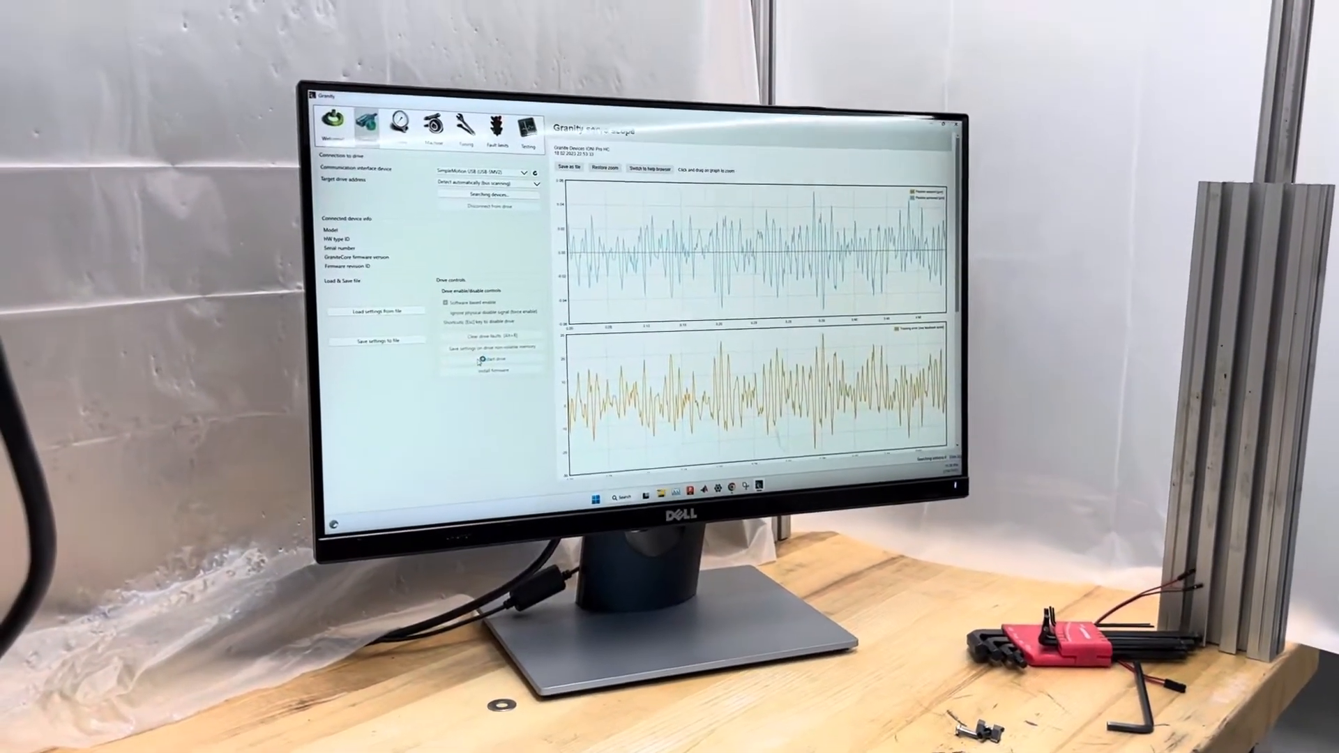
- Connect Granity to the Granite Devices IONI Pro HC drive from the found-drives list
{"action": "left_click", "coordinate": [488, 203]}
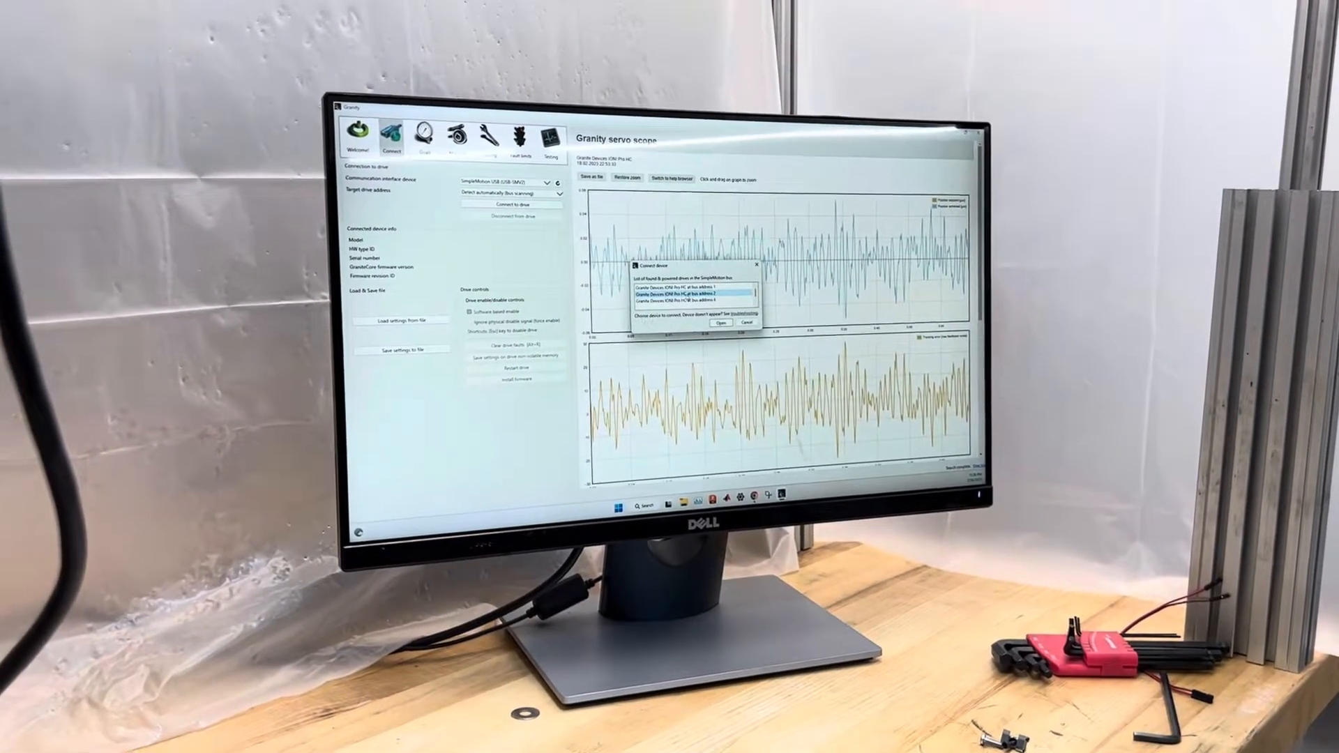
{"action": "left_click", "coordinate": [724, 323]}
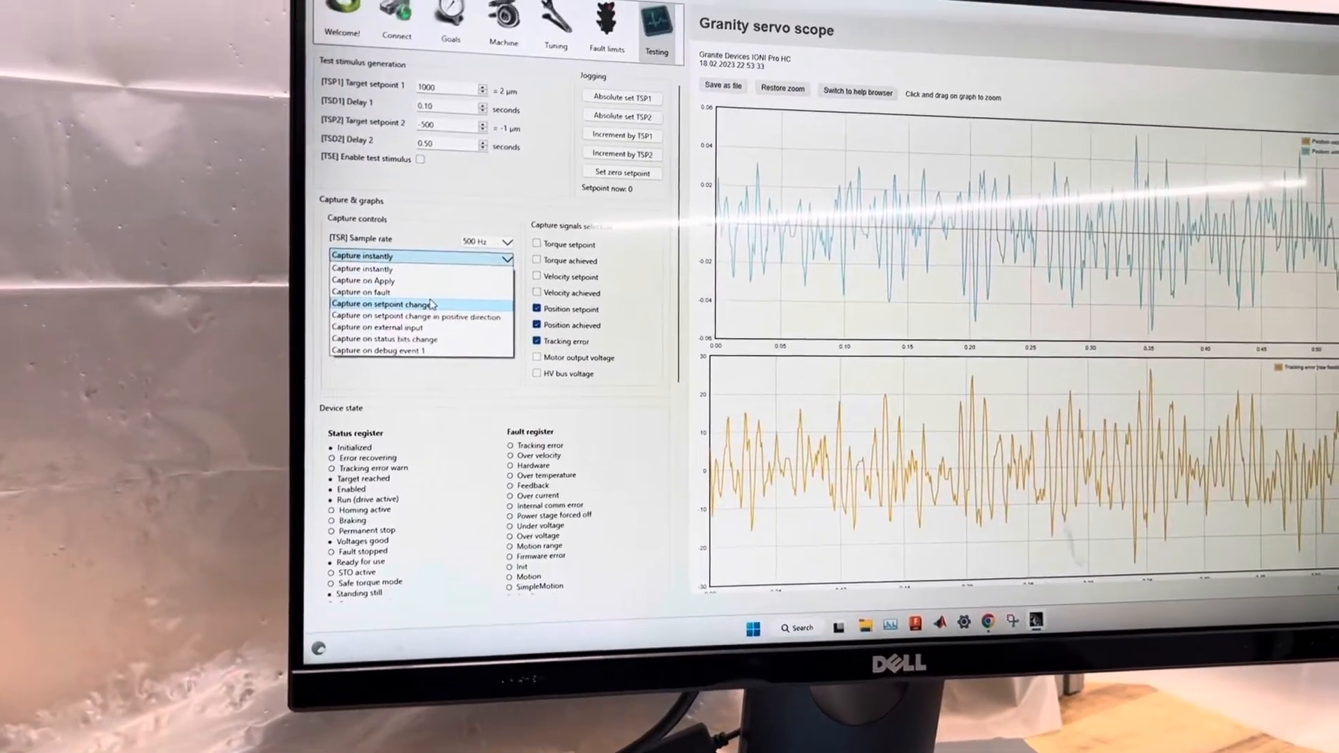
- Trigger capture on setpoint change, arm the scope, and step the setpoint forward by 2 µm
{"action": "left_click", "coordinate": [385, 304]}
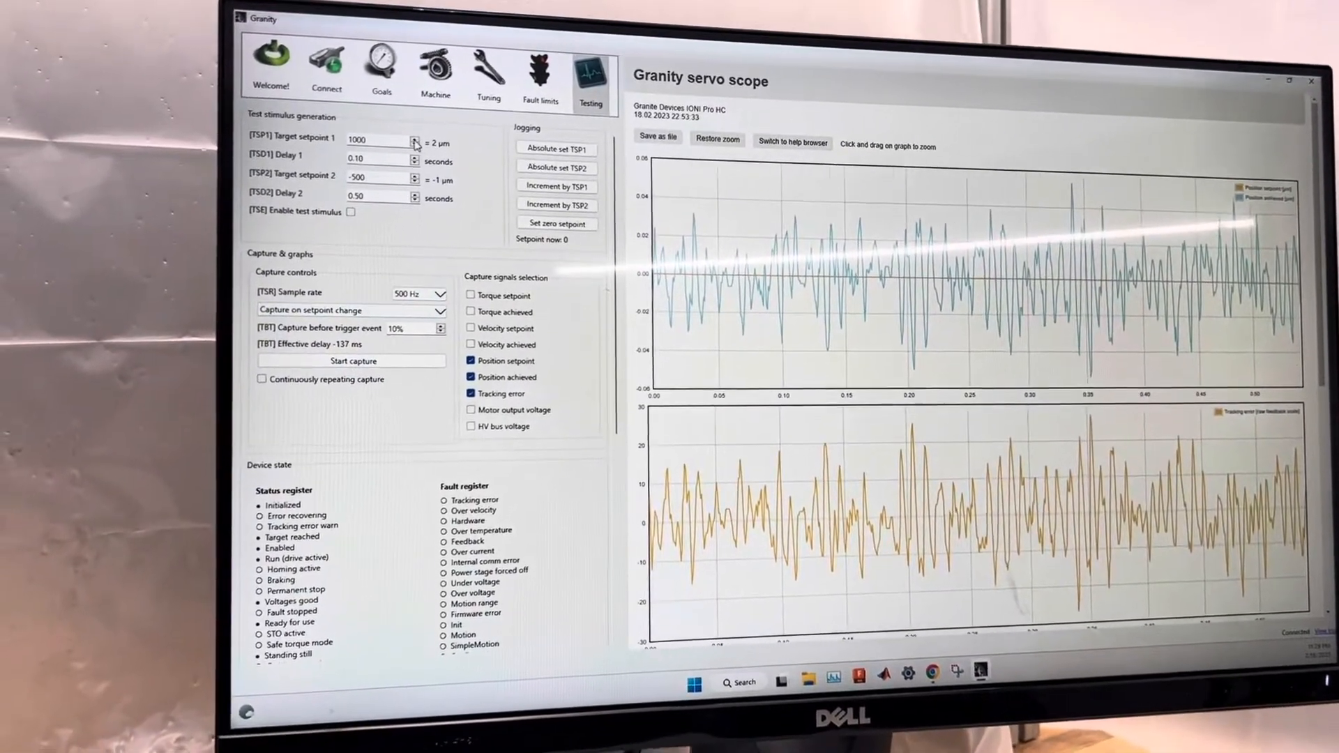
{"action": "left_click", "coordinate": [350, 360]}
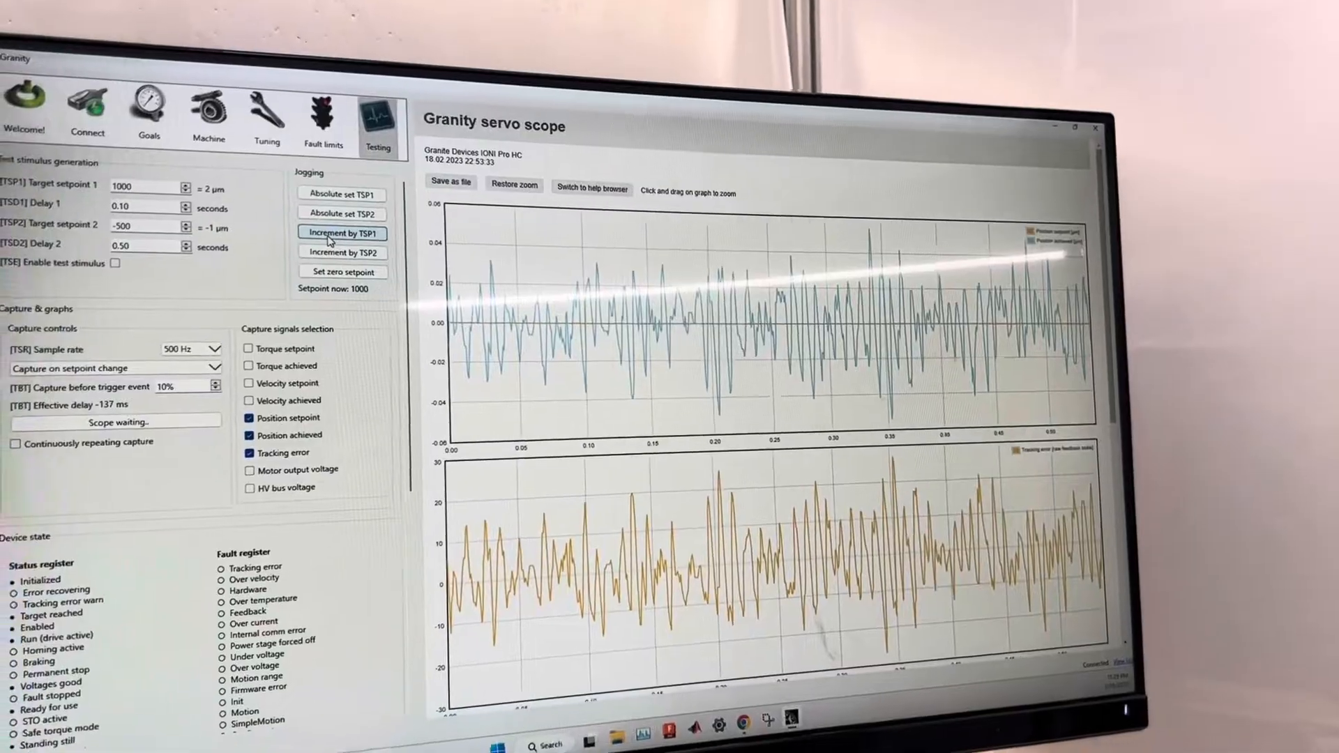
{"action": "left_click", "coordinate": [341, 233]}
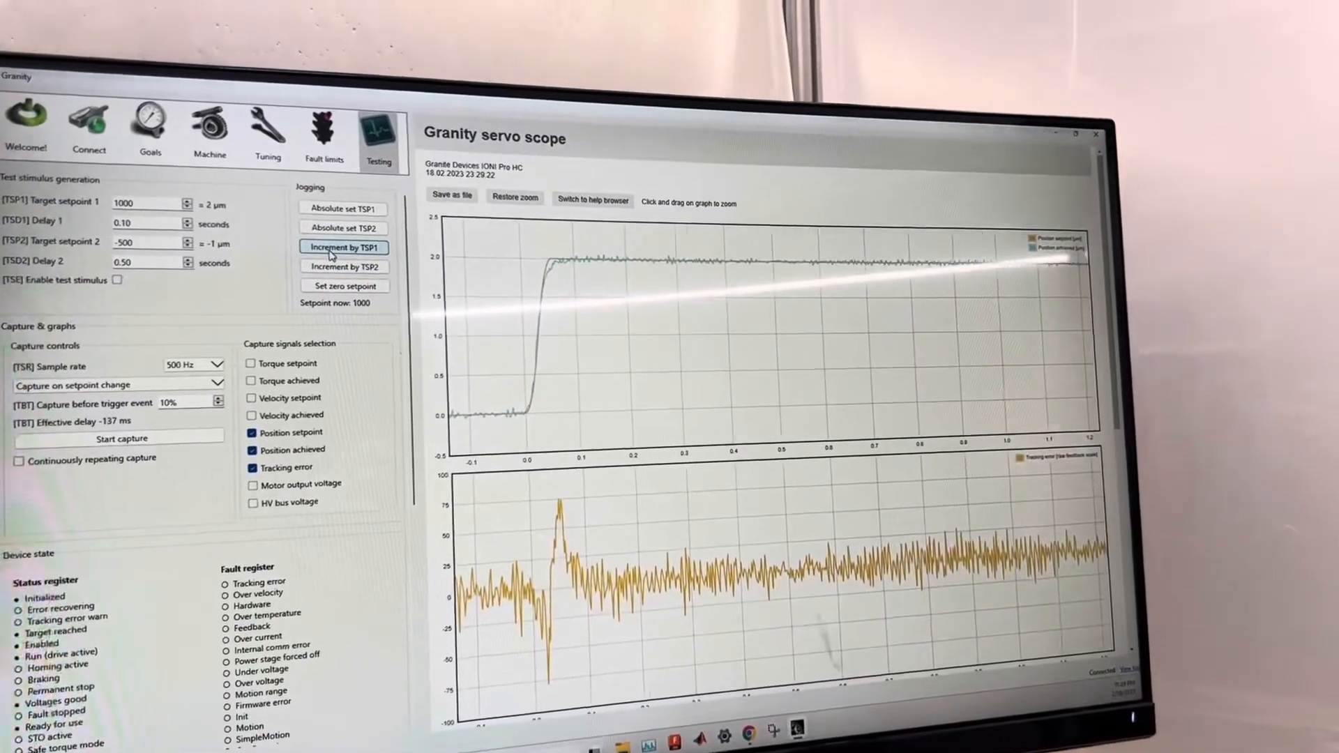